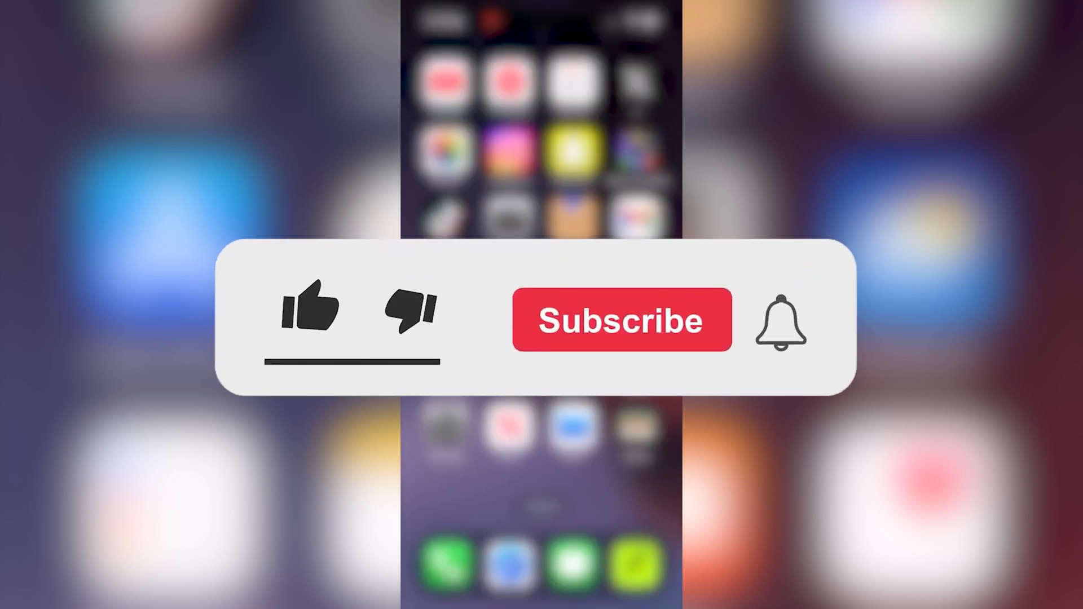
Launch Facebook onto your own profile and browse its Posts feed up and down
click(620, 319)
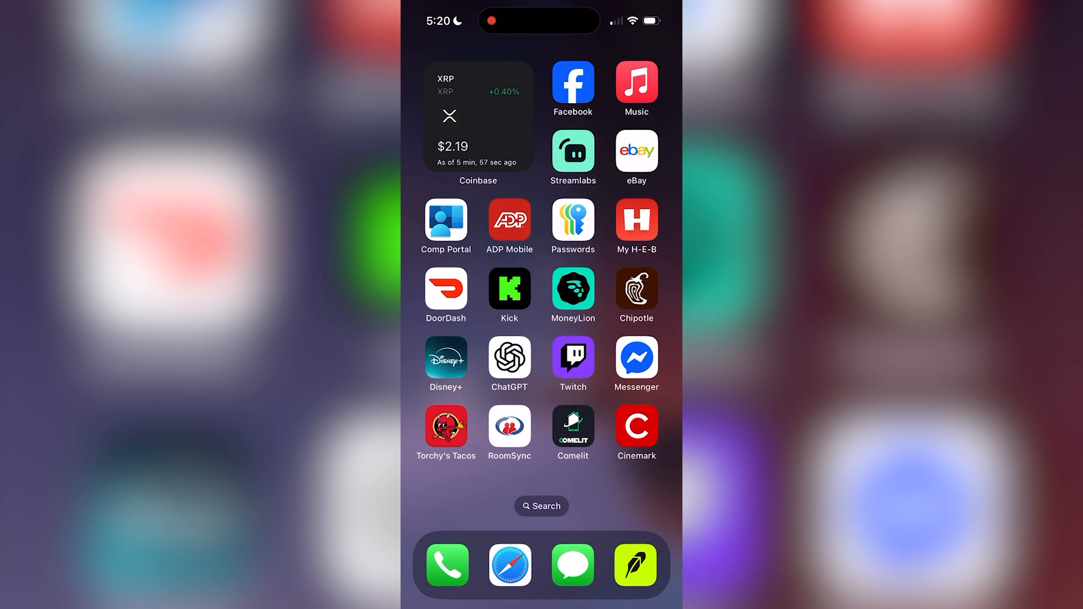
click(572, 82)
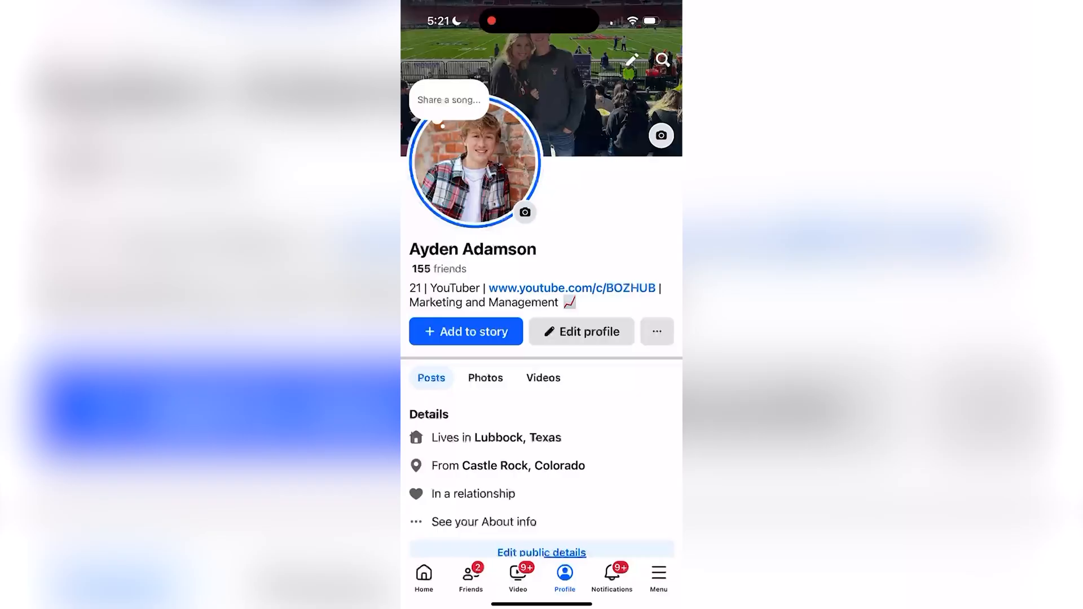
scroll(down, 3)
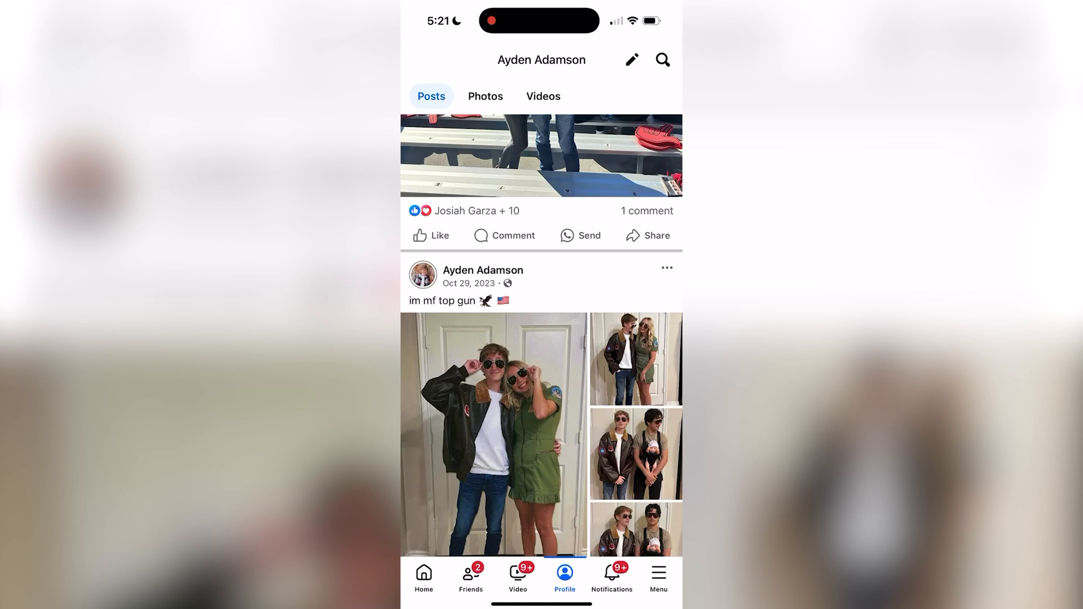
scroll(up, 3)
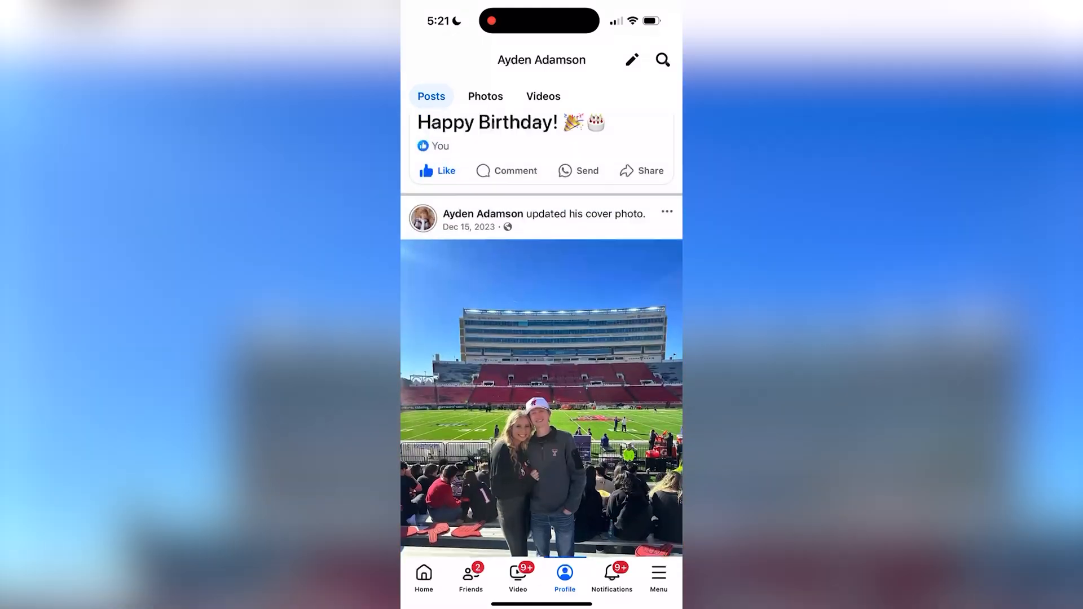
Go from the Menu into Settings & privacy and scroll to the Your activity section
click(657, 577)
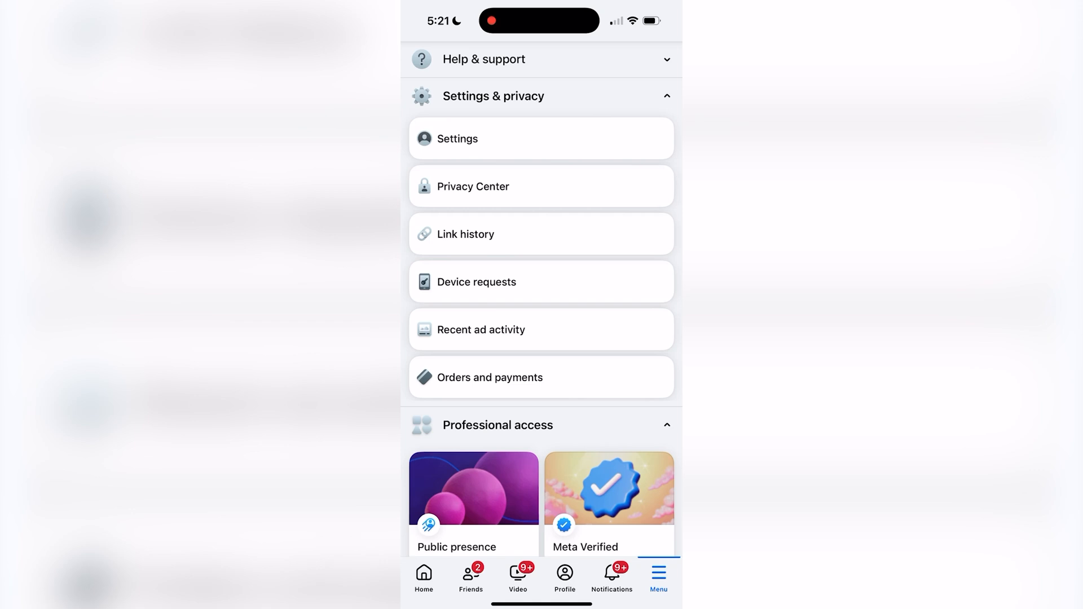
click(457, 137)
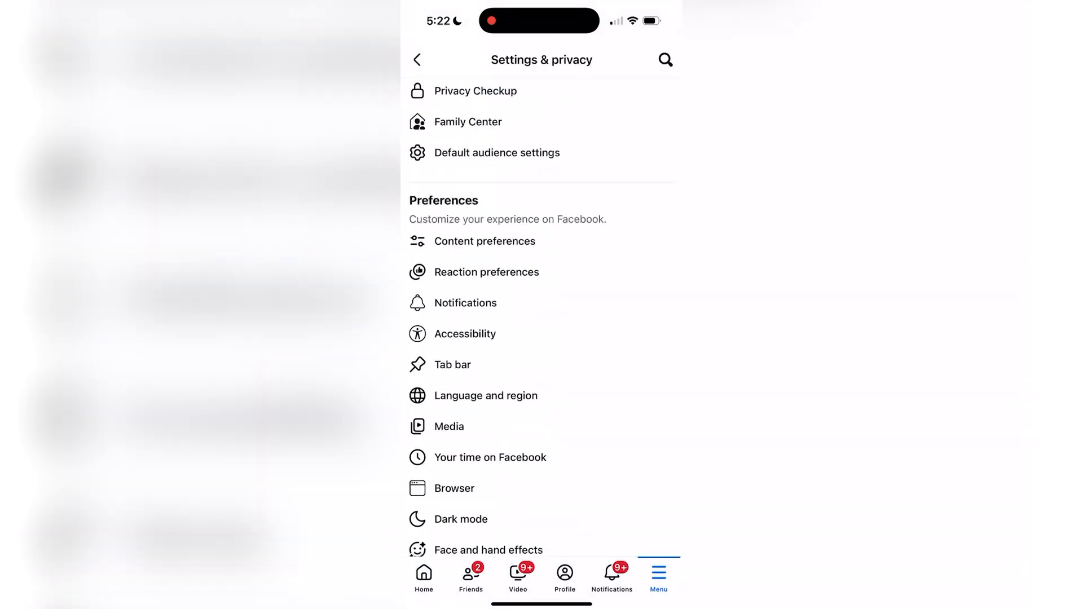
scroll(down, 3)
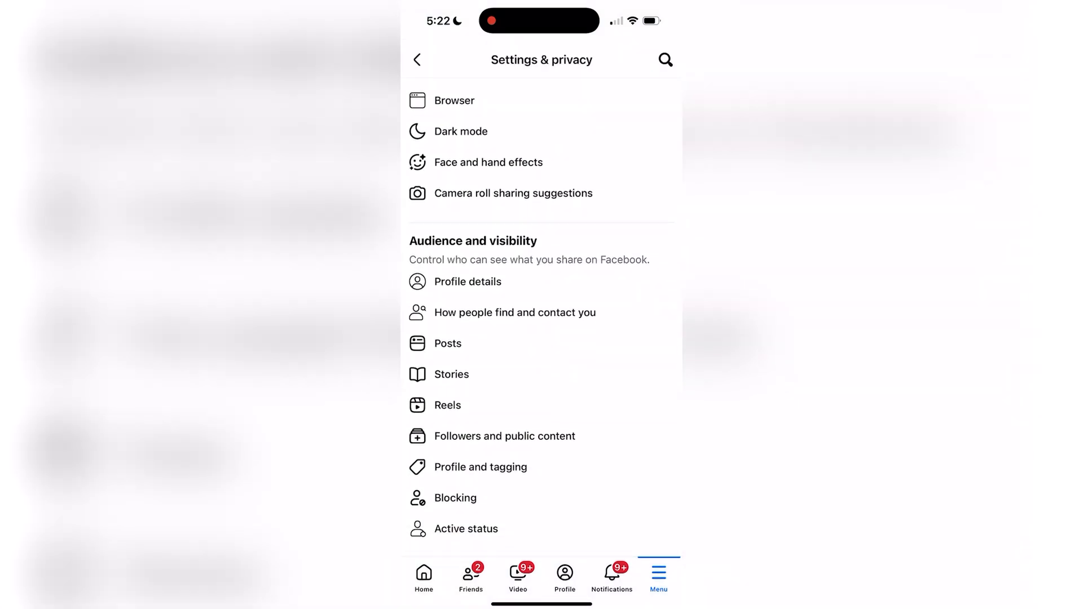
scroll(down, 3)
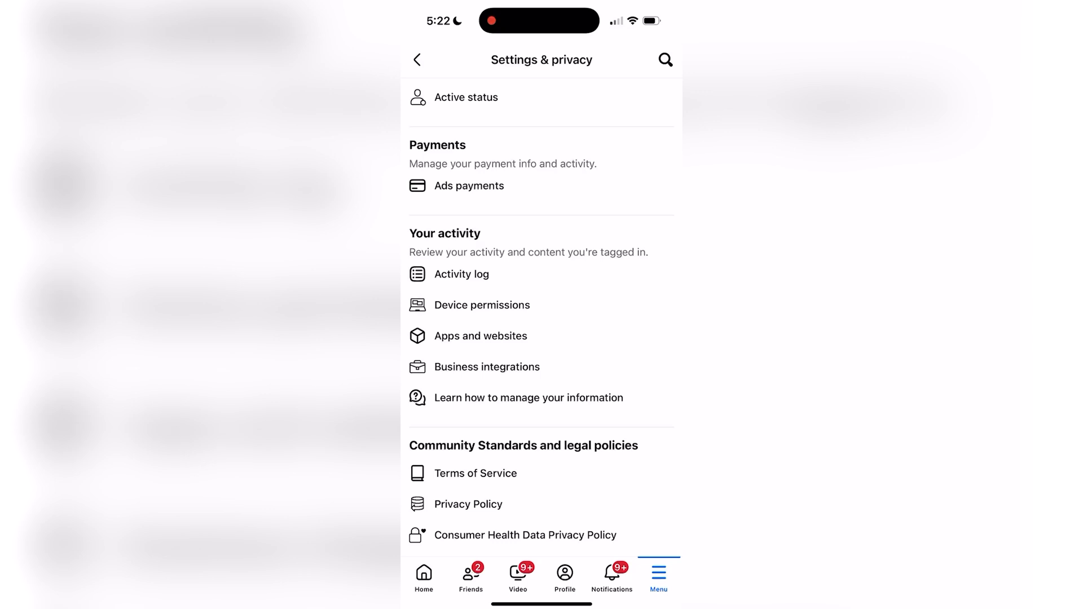
Enter the Activity log and view its Trash, which holds no deleted posts
click(459, 273)
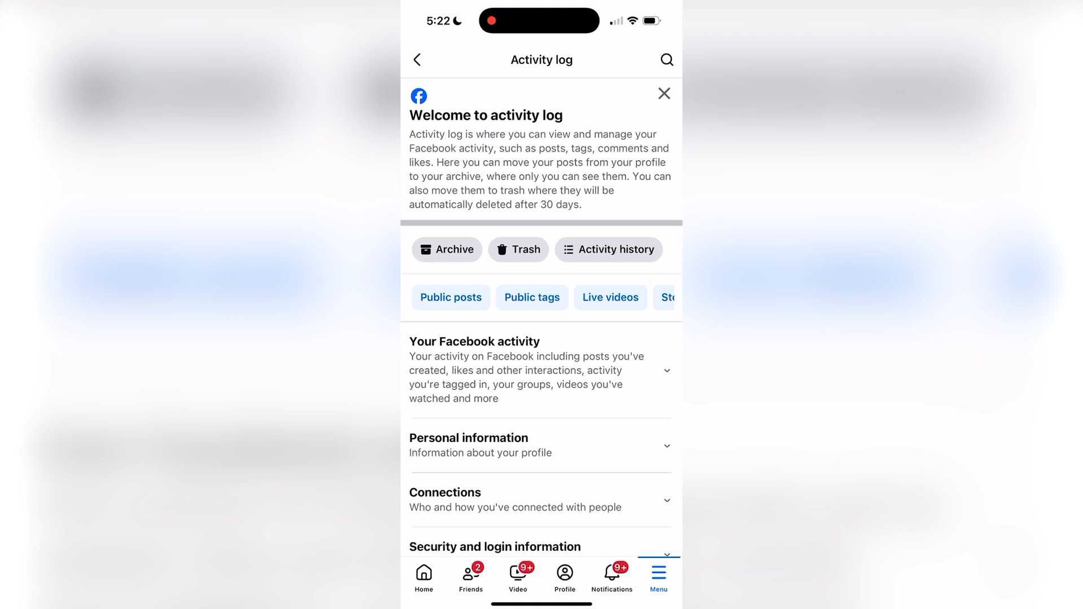
click(518, 249)
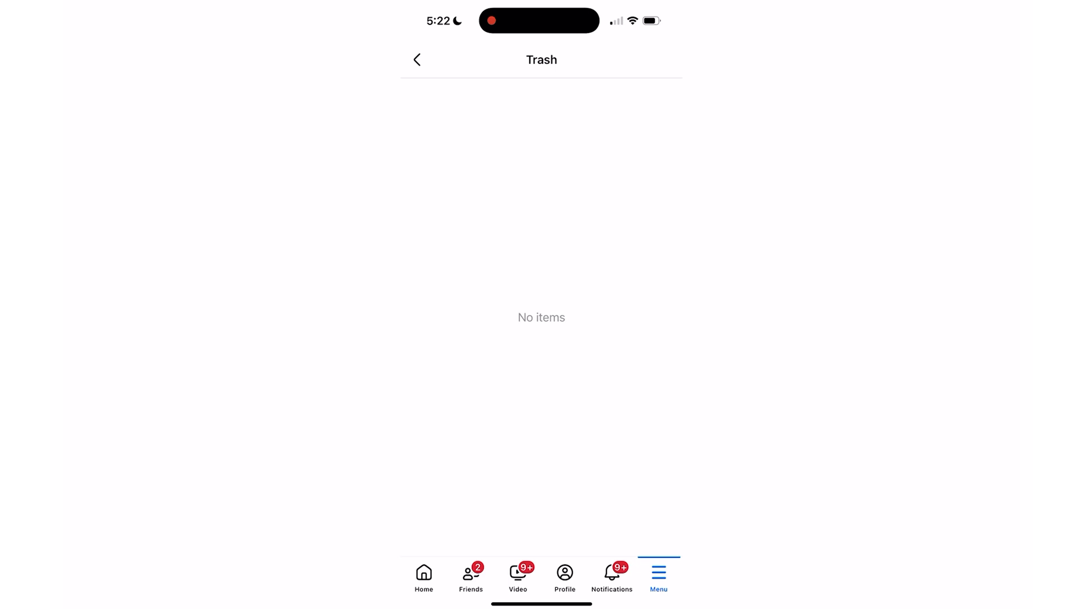
Return to the profile and scroll its posts feed back toward the older football photos
click(417, 59)
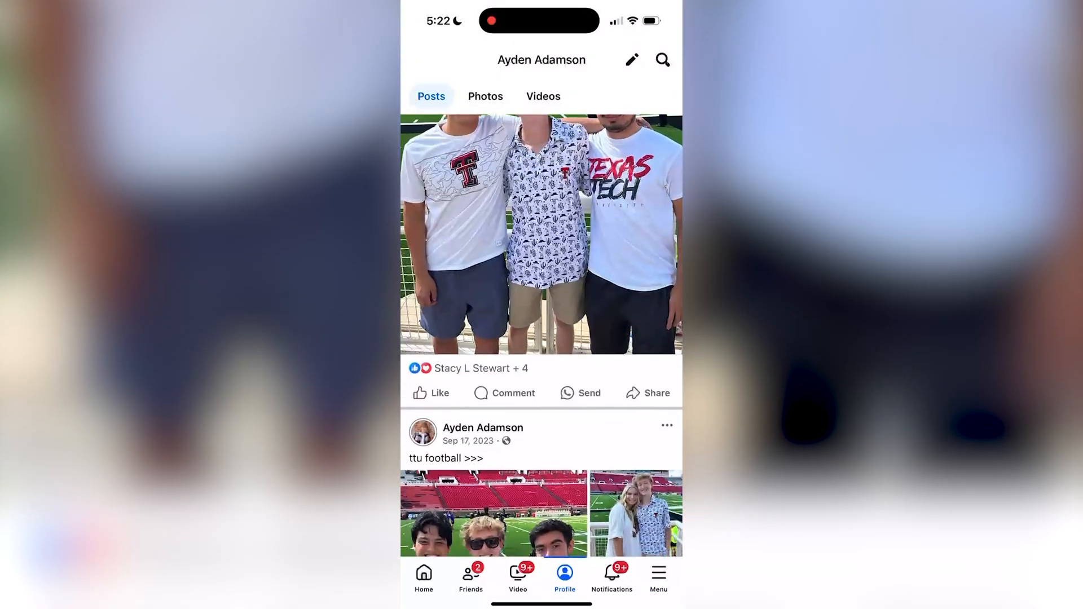
scroll(up, 3)
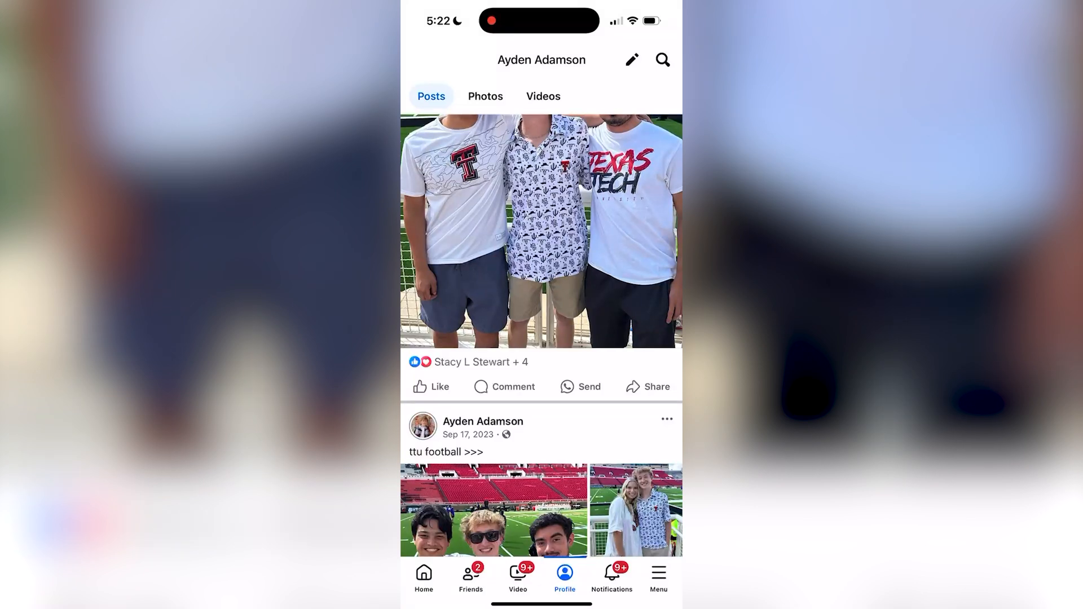